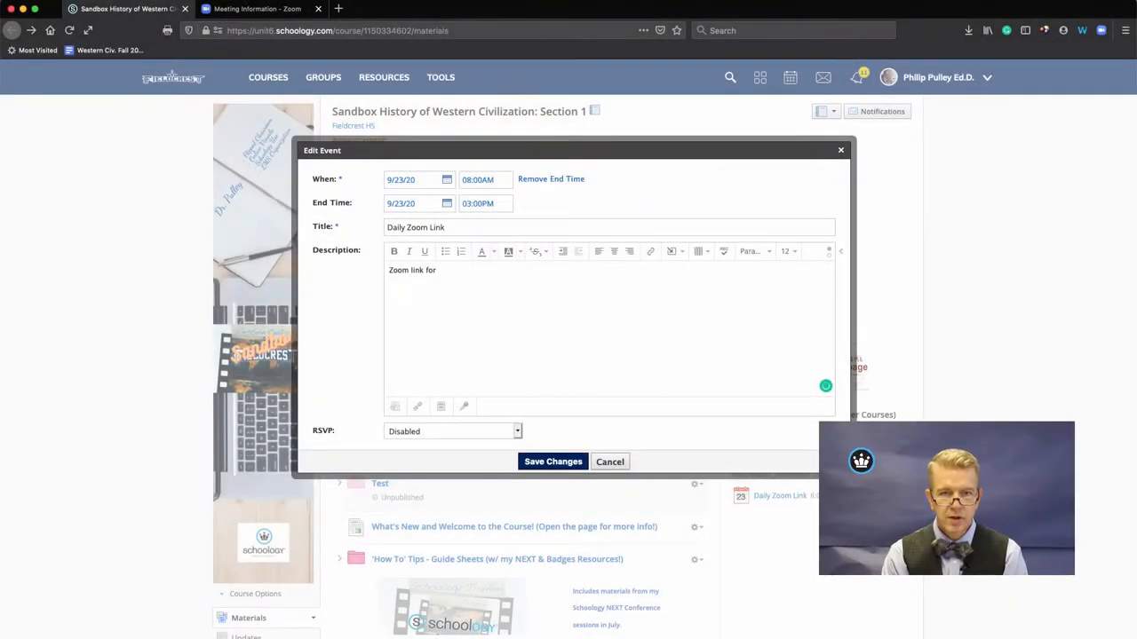
Step: Describe the Daily Zoom Link event as the zoom link for the daily check-in
{"action": "type", "text": "daily"}
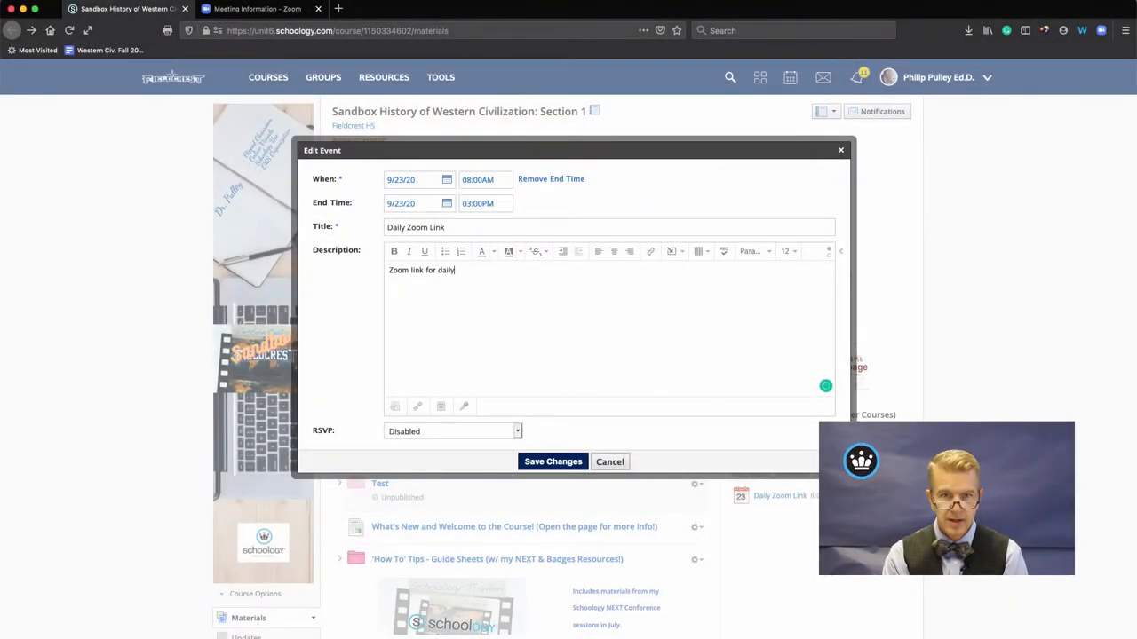
{"action": "type", "text": "check-"}
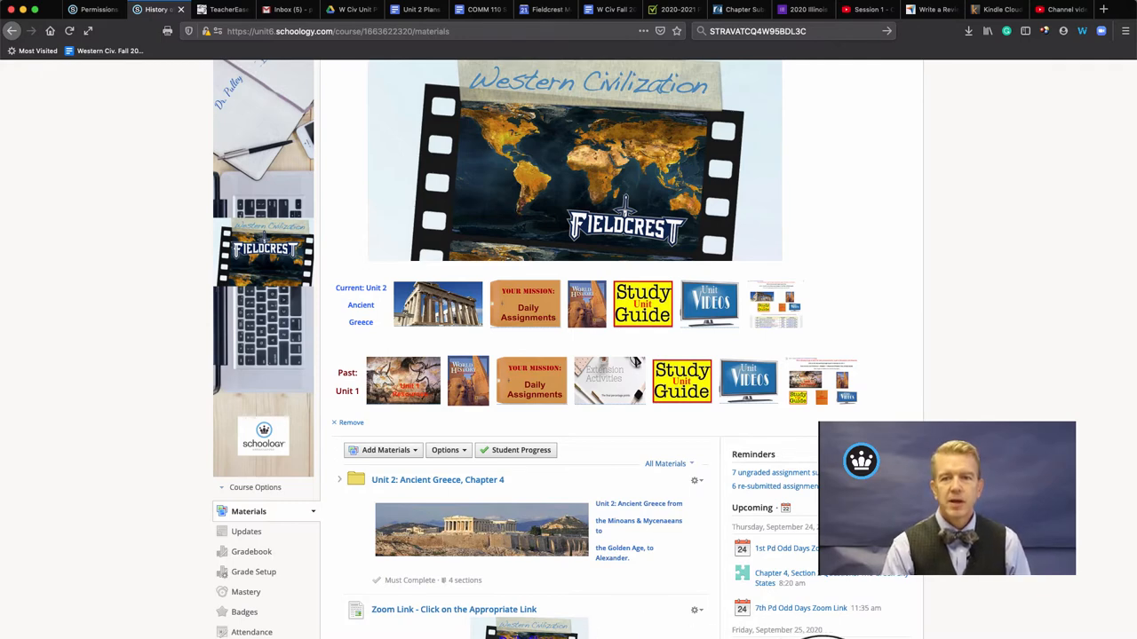
{"action": "scroll", "scroll_direction": "down", "scroll_amount": 3}
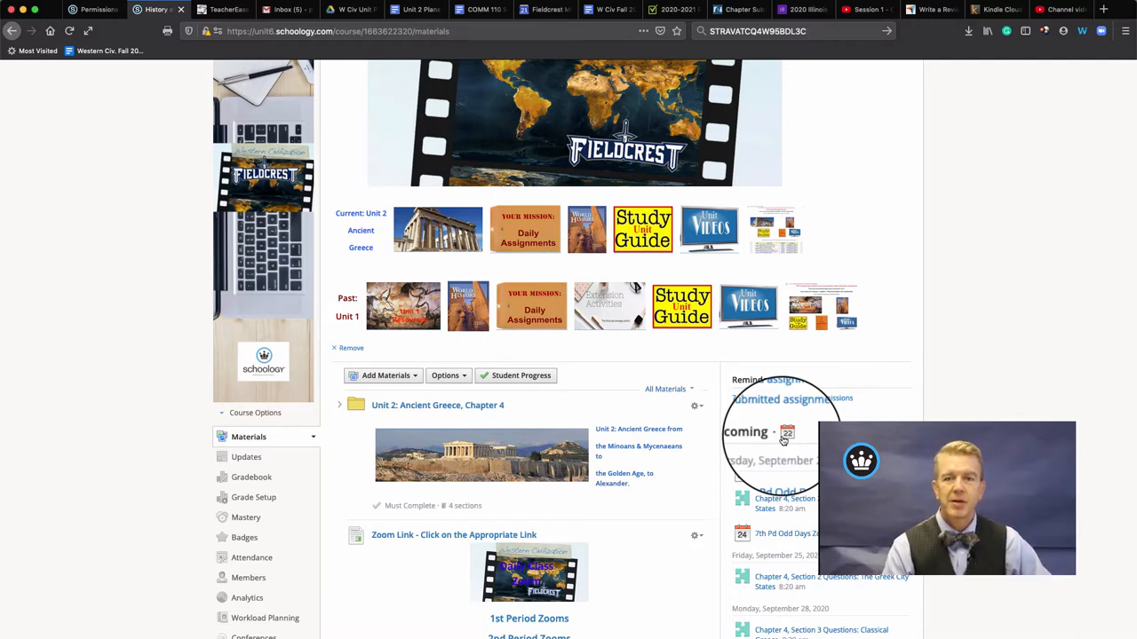
Step: Show the September 2020 course calendar scrolled to the week of the 21st
{"action": "left_click", "coordinate": [787, 433]}
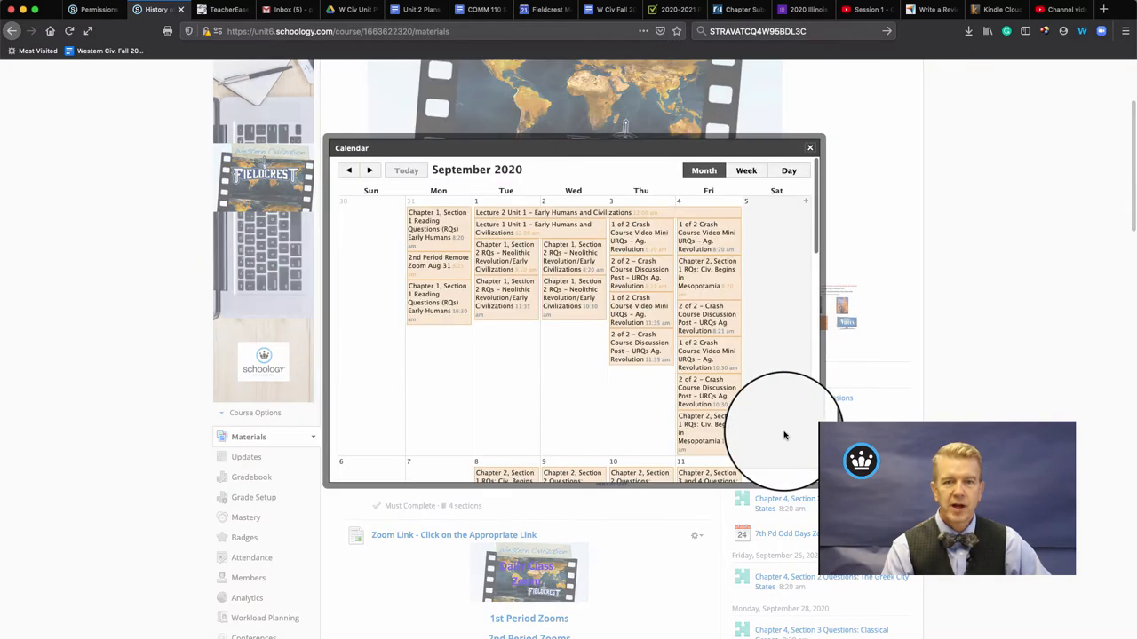
{"action": "scroll", "scroll_direction": "down", "scroll_amount": 3}
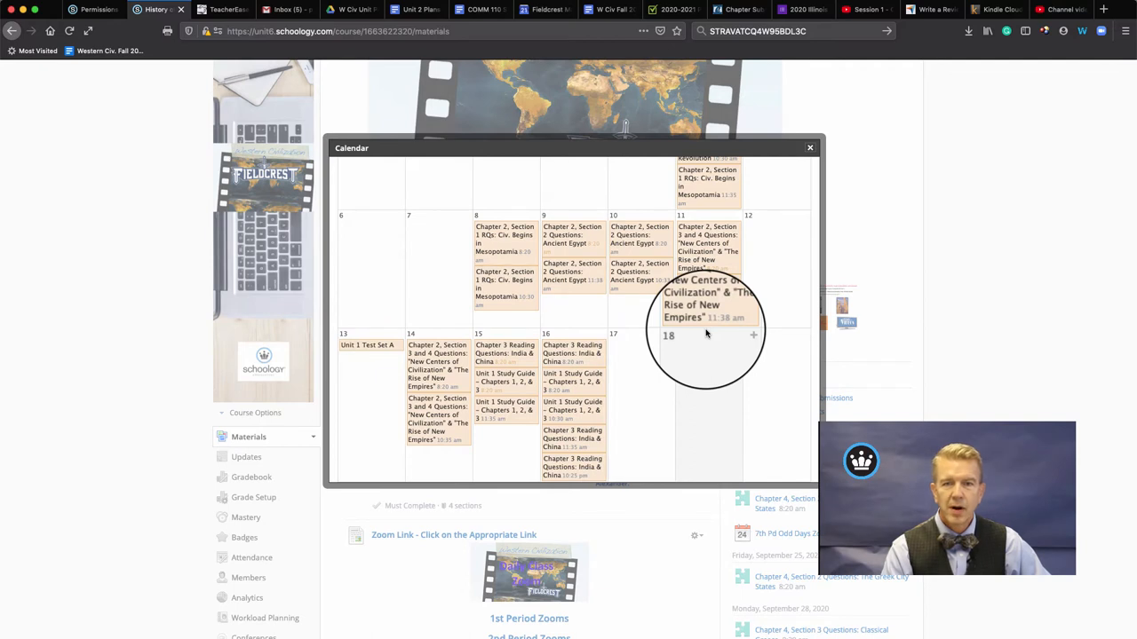
{"action": "scroll", "scroll_direction": "down", "scroll_amount": 3}
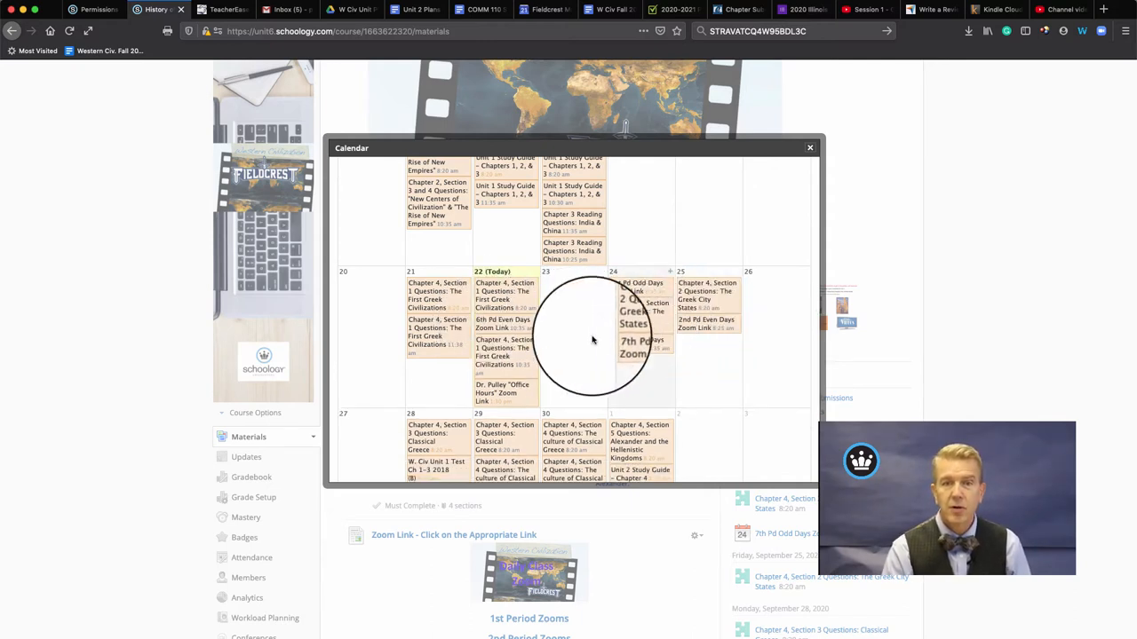
{"action": "mouse_move", "coordinate": [488, 394]}
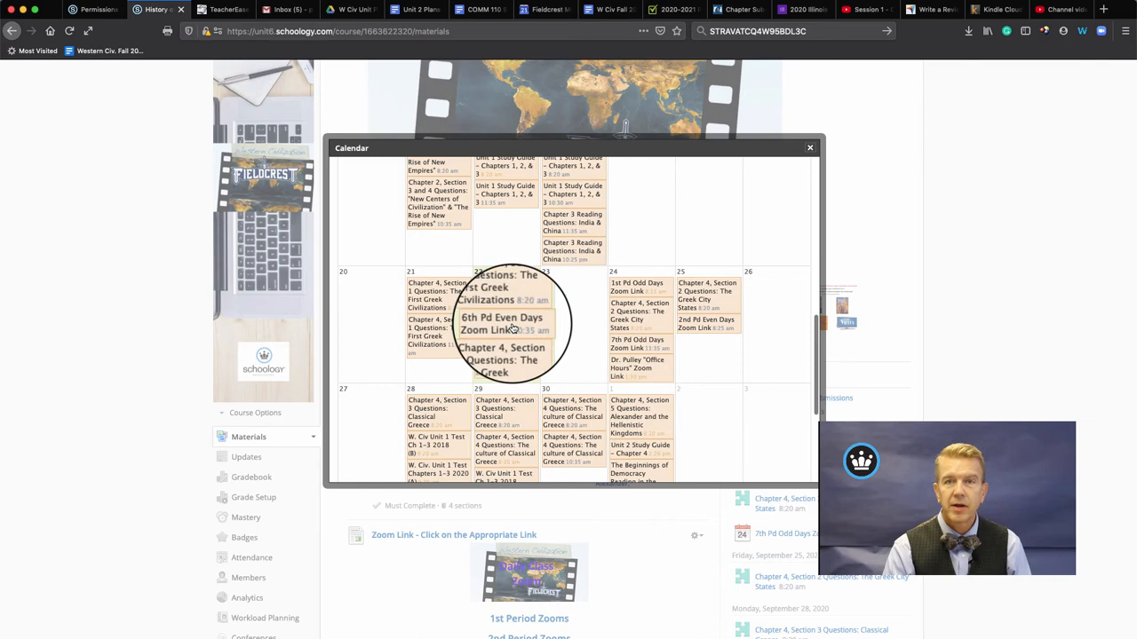
{"action": "mouse_move", "coordinate": [714, 347]}
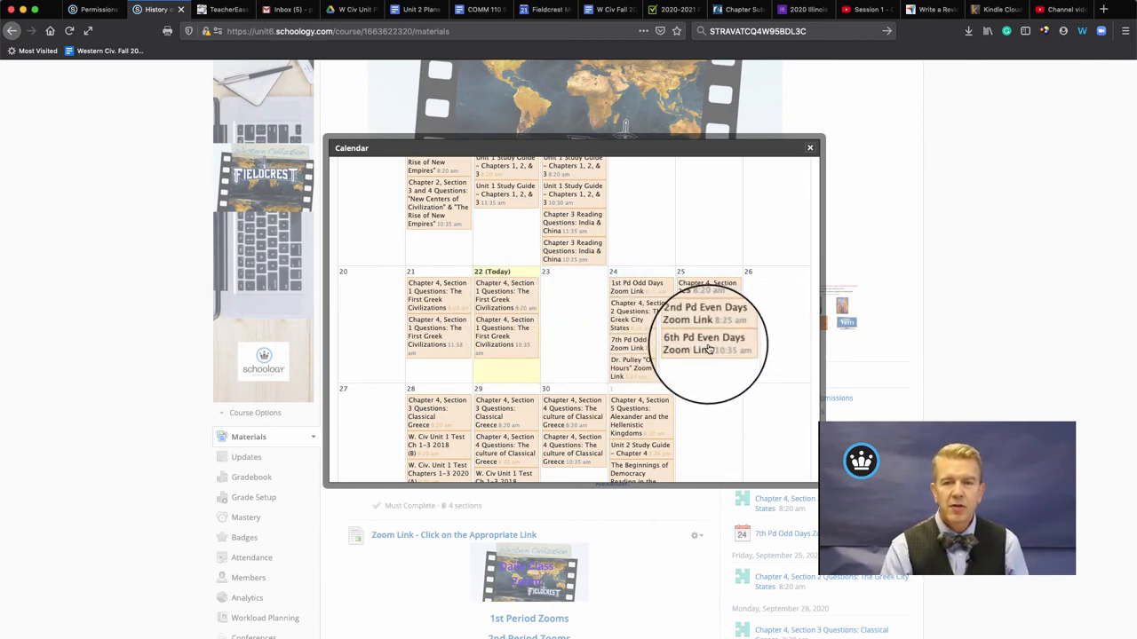
{"action": "left_click", "coordinate": [703, 345]}
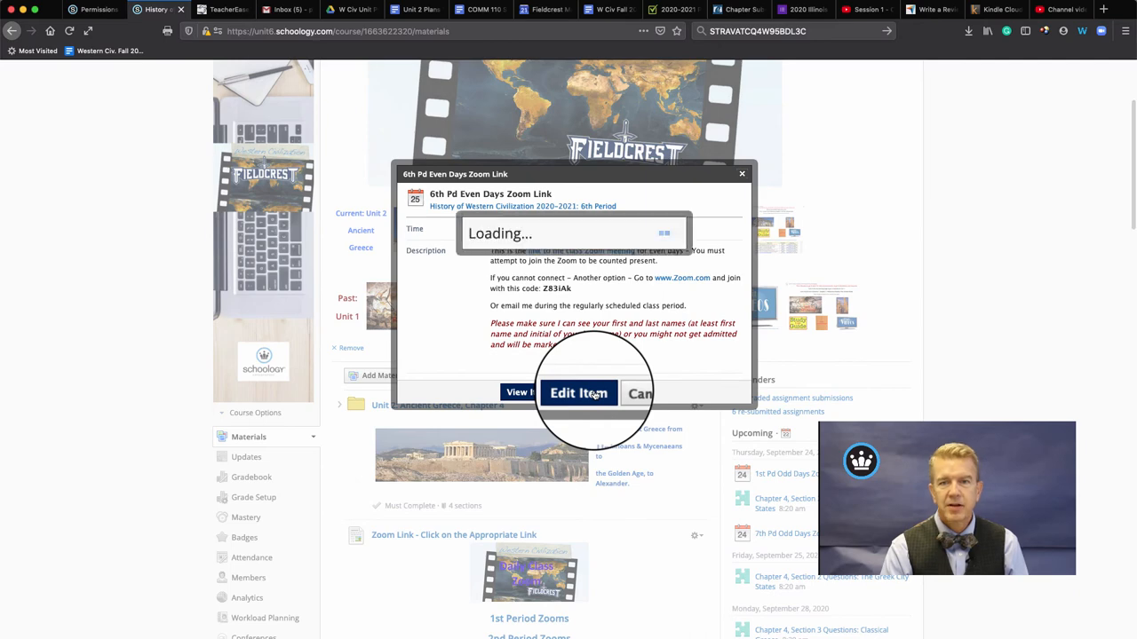
{"action": "left_click", "coordinate": [579, 393]}
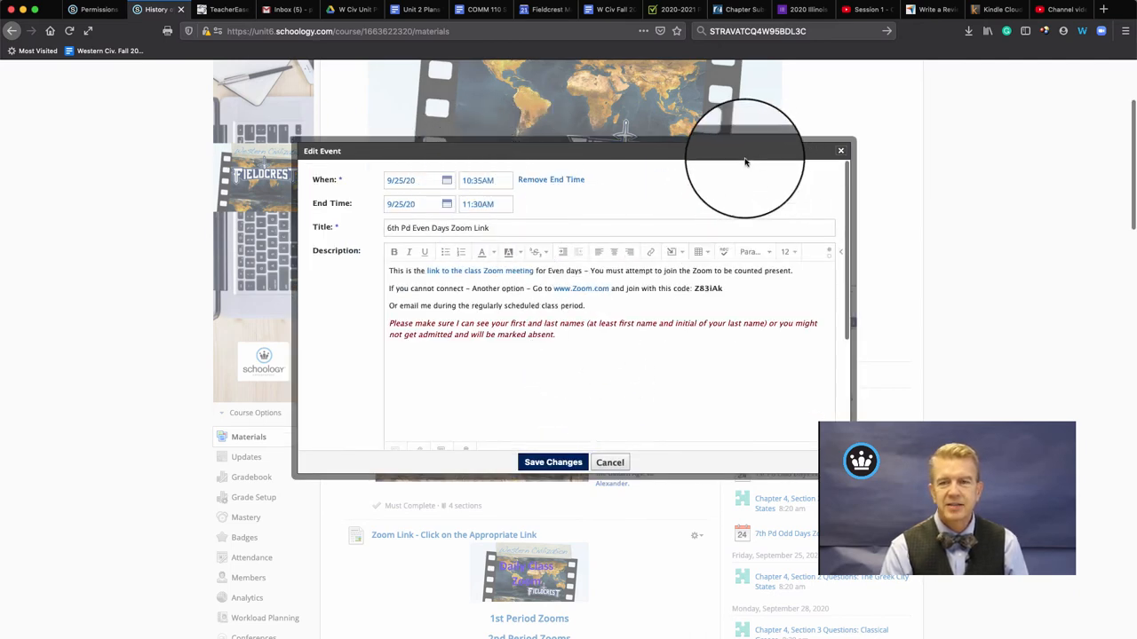
{"action": "left_click", "coordinate": [611, 462]}
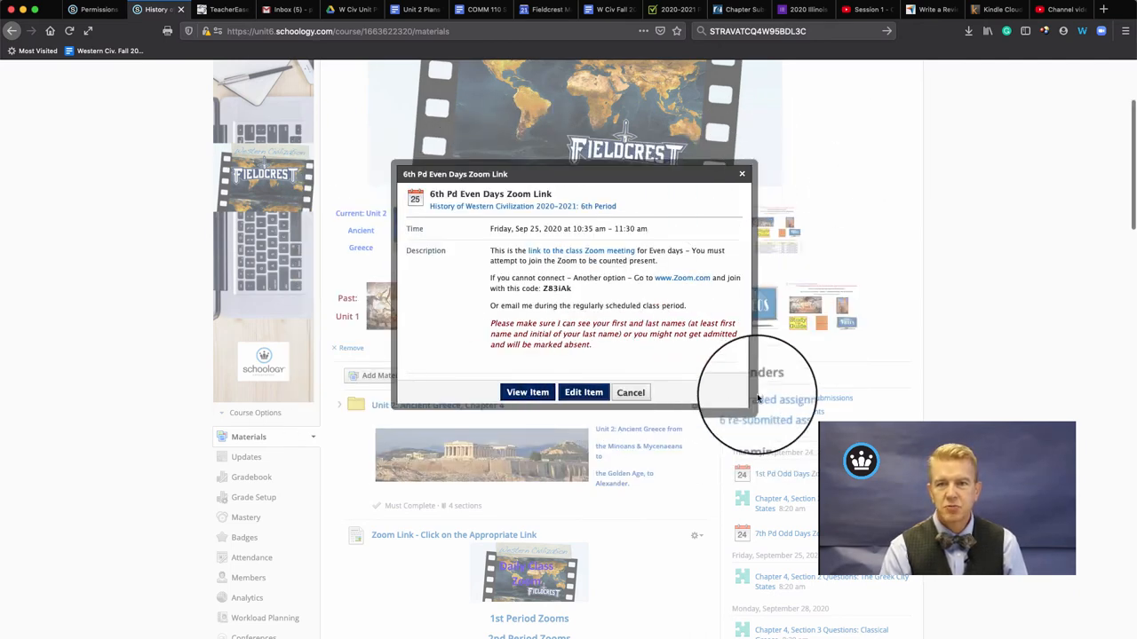
{"action": "left_click", "coordinate": [628, 392]}
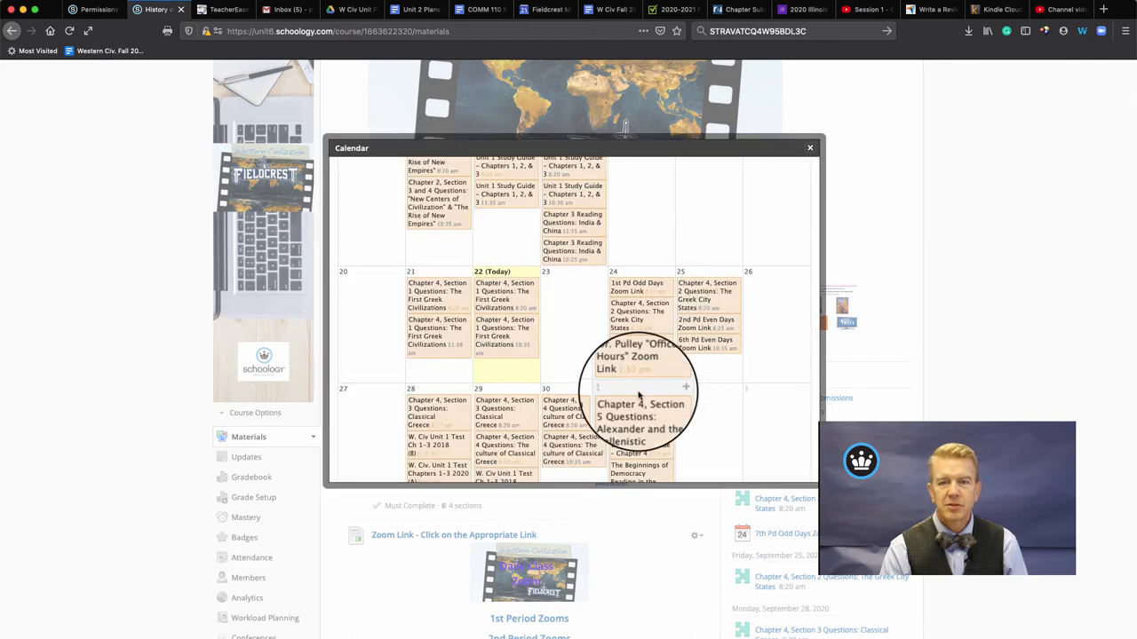